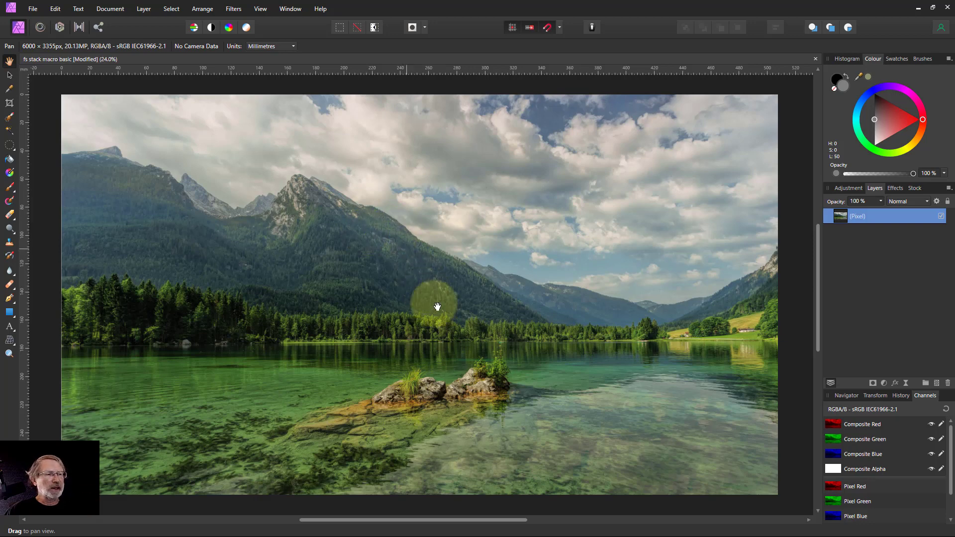
- Show the Stock panel with Unsplash thumbnails for the search 'mountain lake'
click(913, 188)
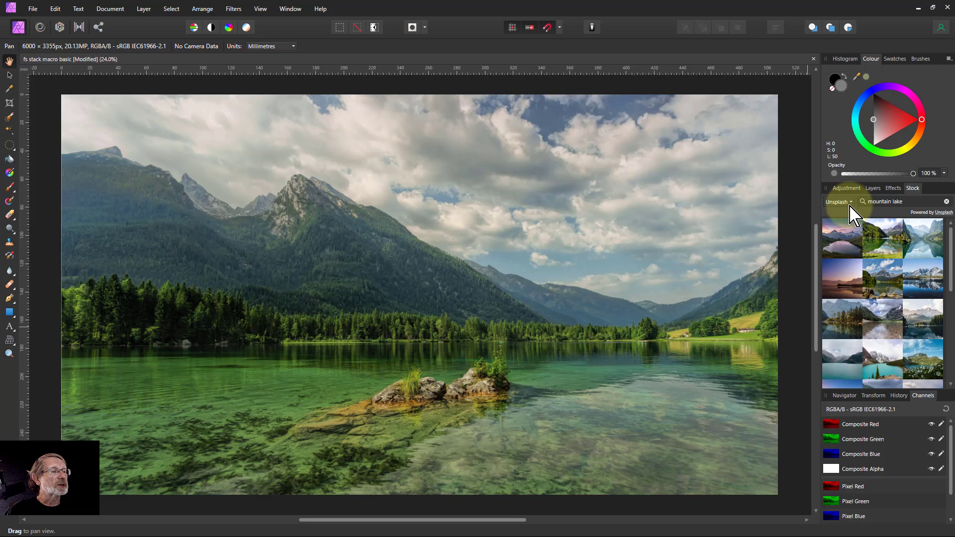
click(838, 202)
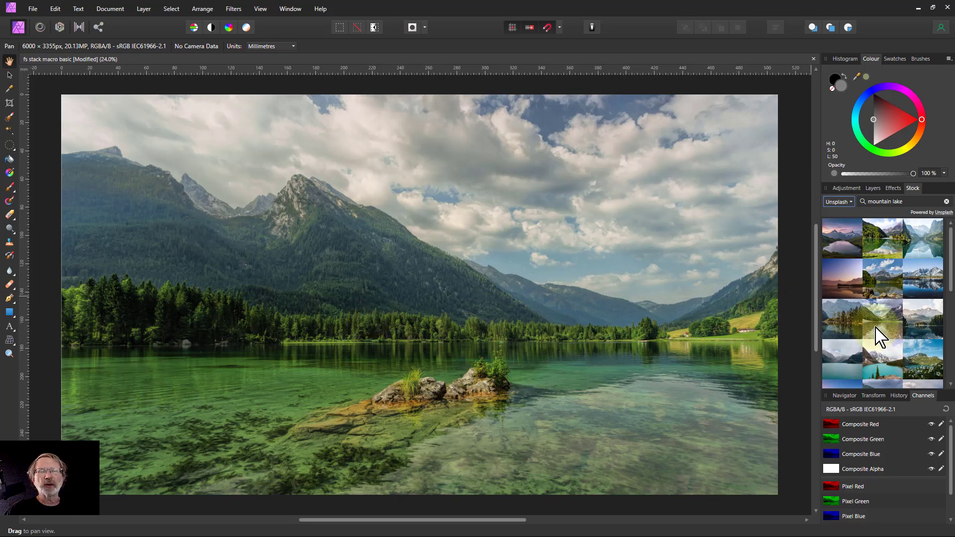
mouse_move(872, 329)
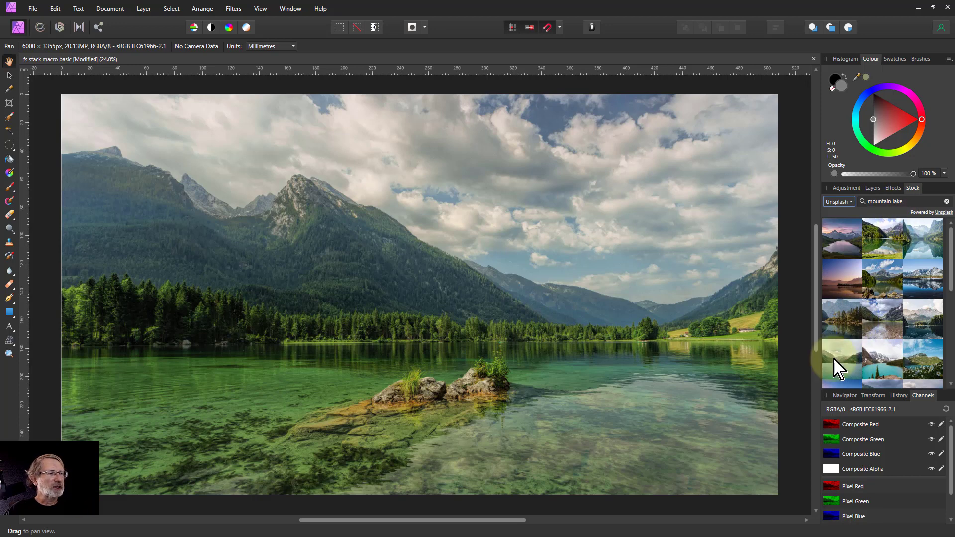
mouse_move(914, 275)
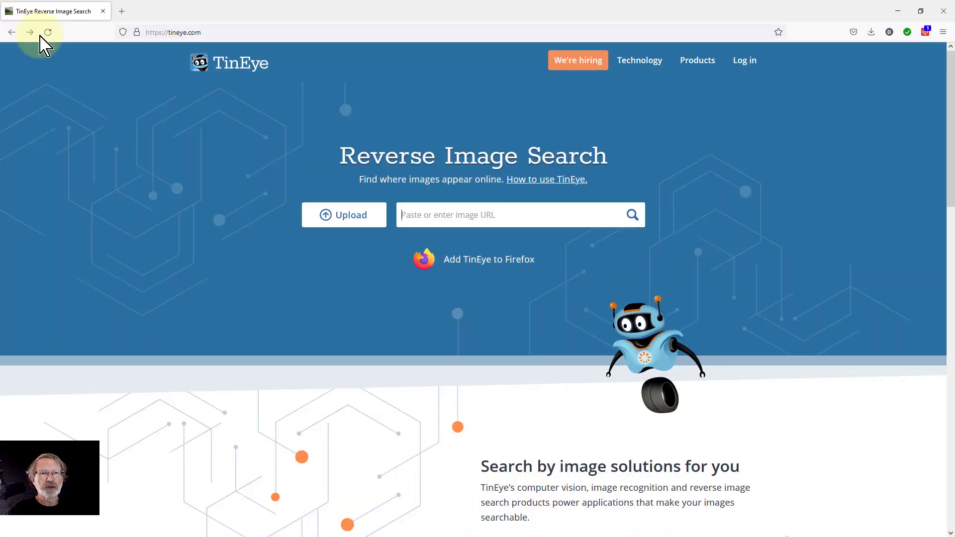
mouse_move(198, 46)
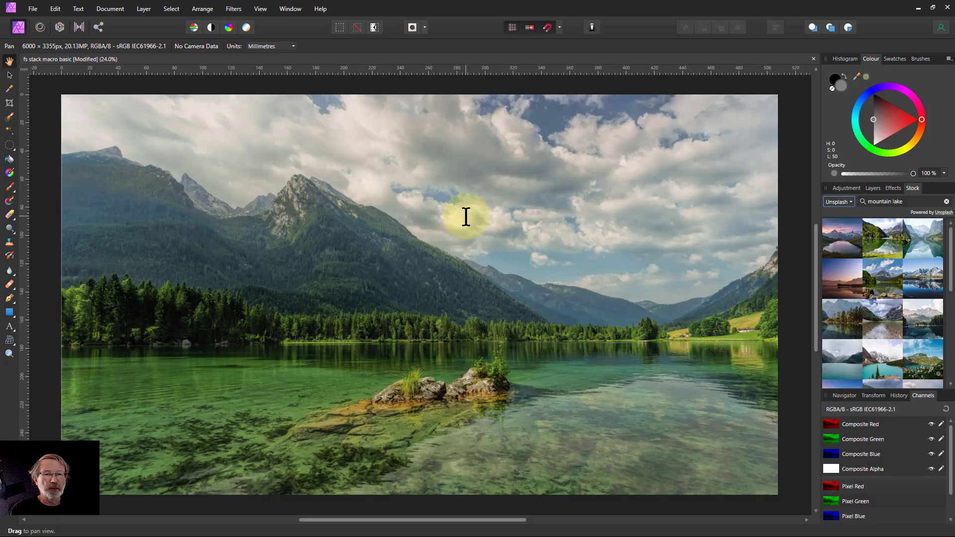
mouse_move(436, 241)
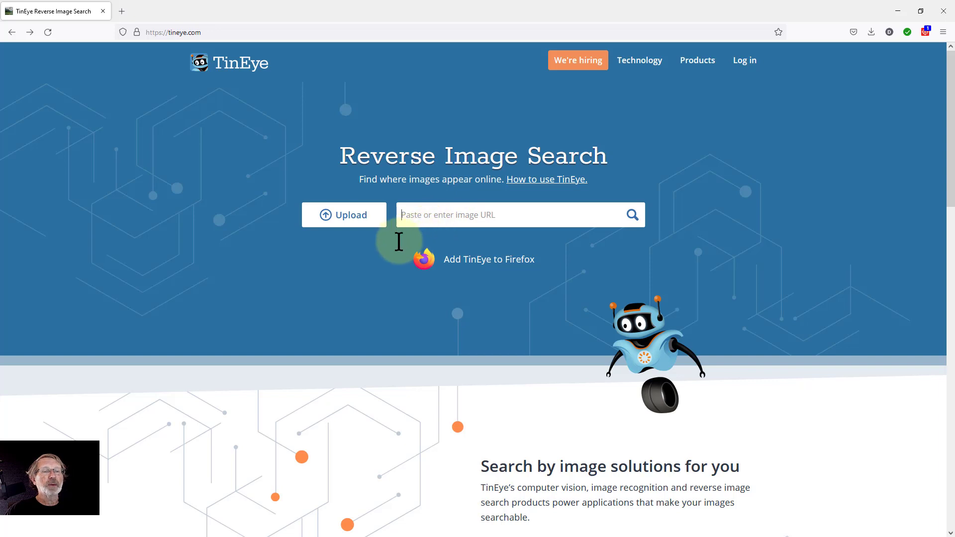
- Submit the pasted mountain lake photo to TinEye, which rejects it as over 10MB
click(343, 215)
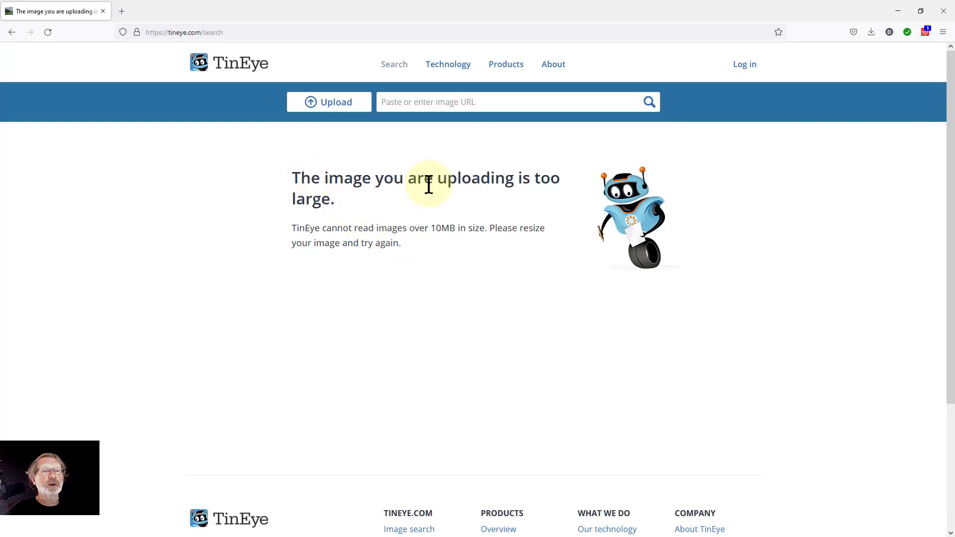
mouse_move(434, 246)
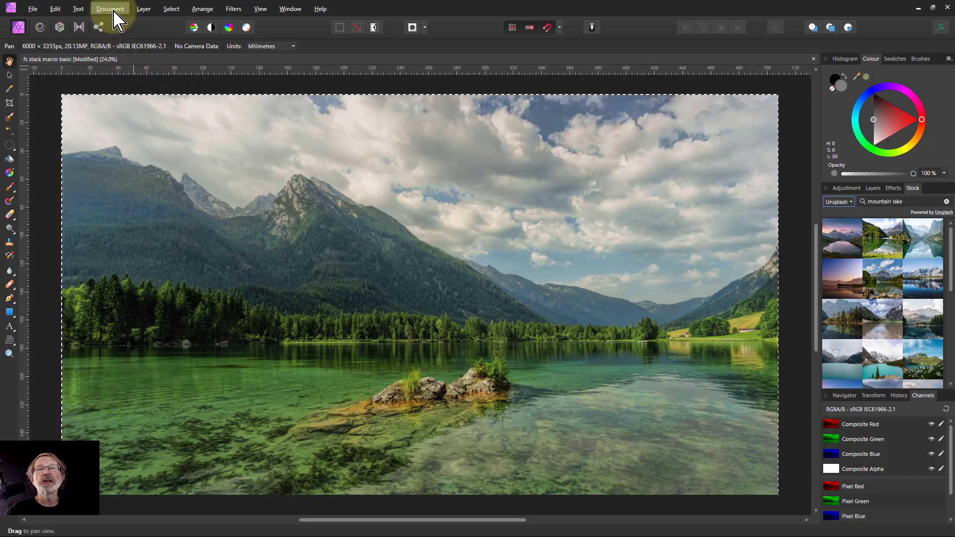
- Resize the document in pixels to 1000 wide (about 559 tall) with aspect locked
click(109, 9)
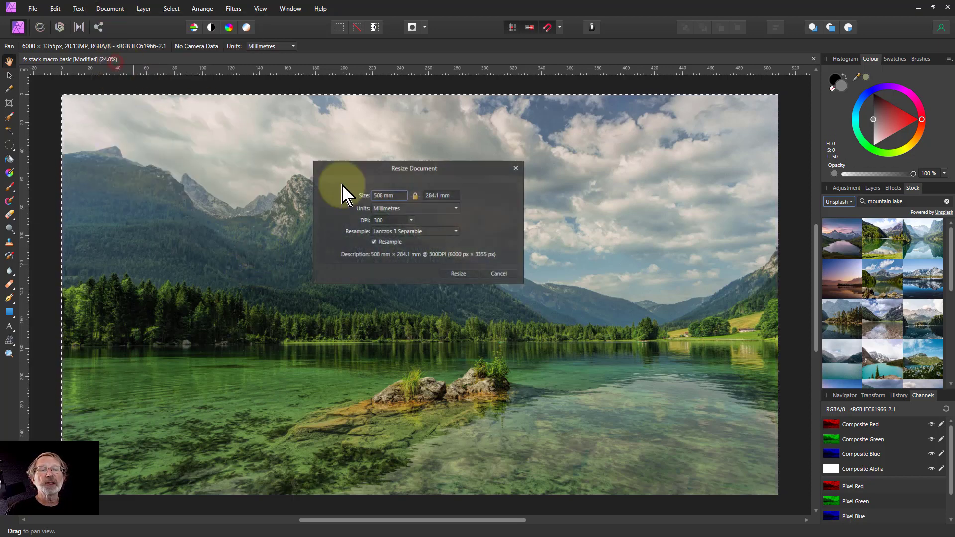
click(416, 208)
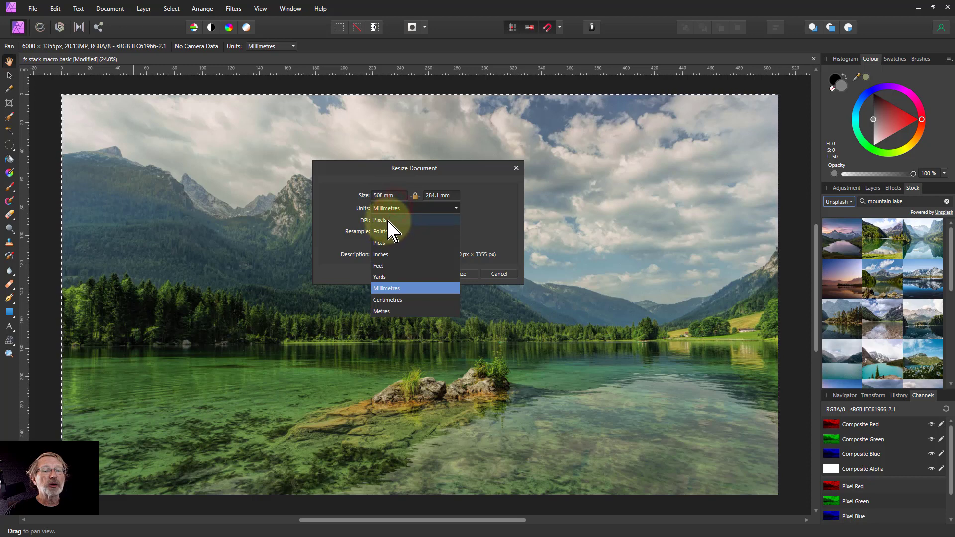
click(380, 220)
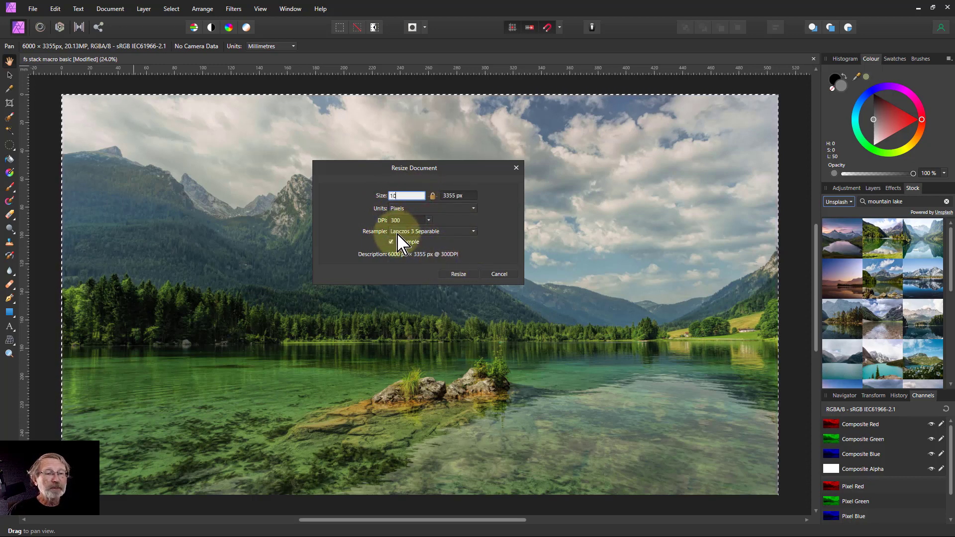
text(1000 px)
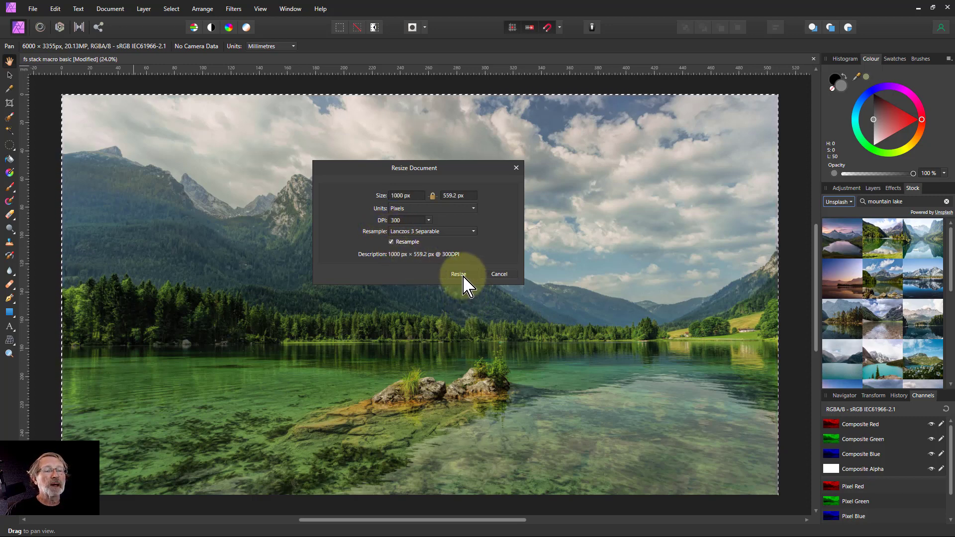
click(458, 274)
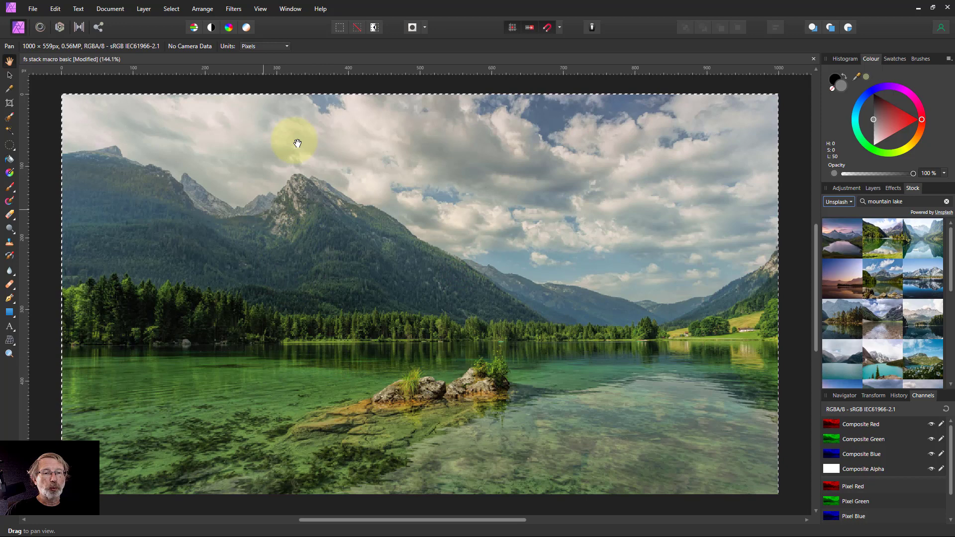
mouse_move(360, 307)
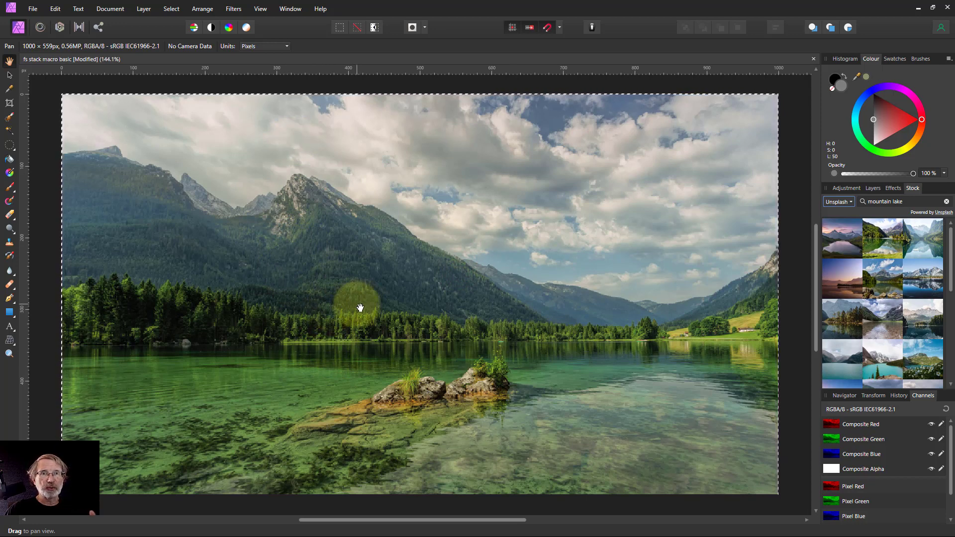
mouse_move(360, 307)
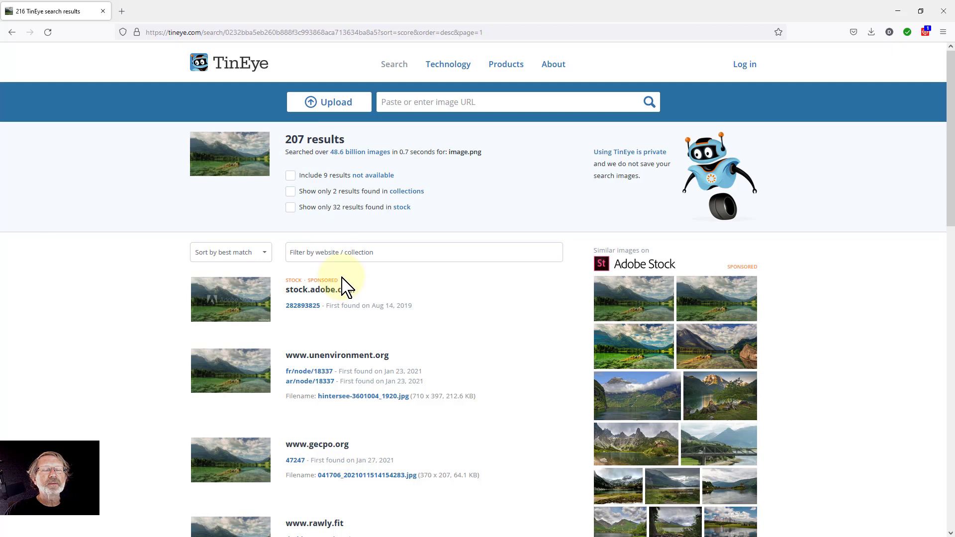
mouse_move(369, 329)
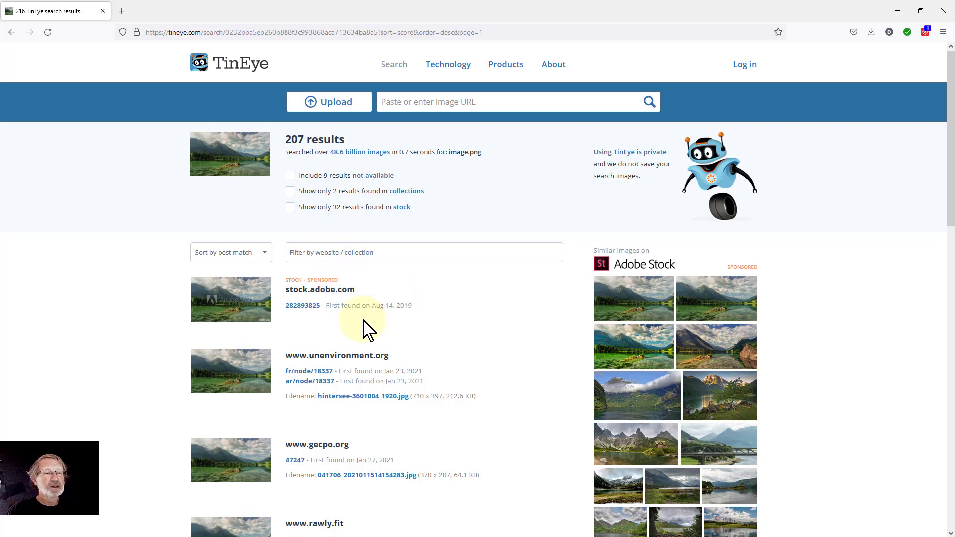
mouse_move(317, 444)
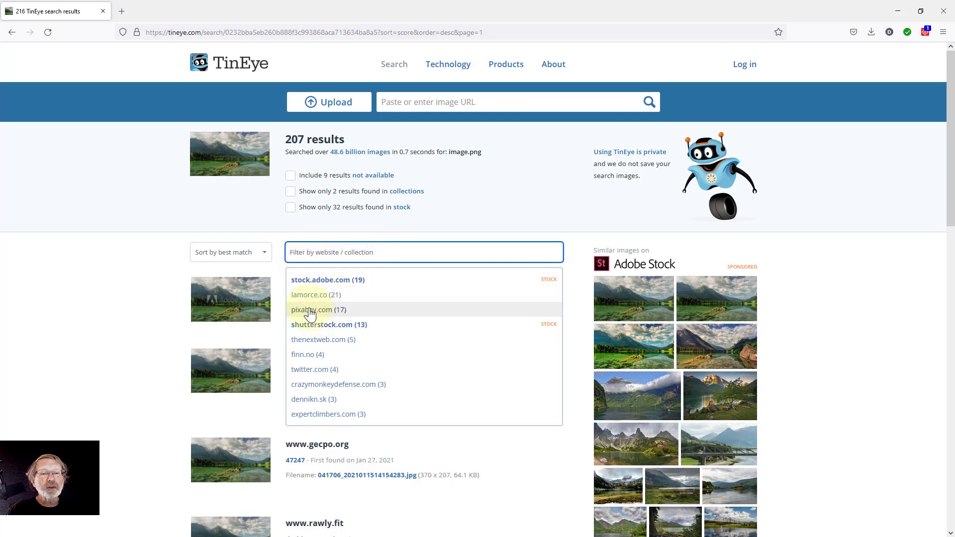
- Filter the 207 matches to pixabay.com (17) and reach photographer jplenio's Pixabay profile
click(310, 310)
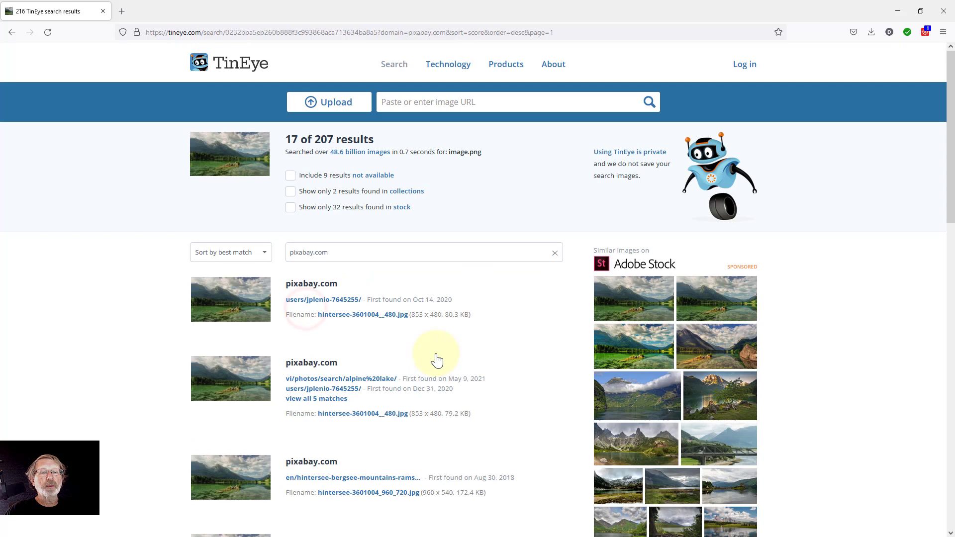
mouse_move(230, 312)
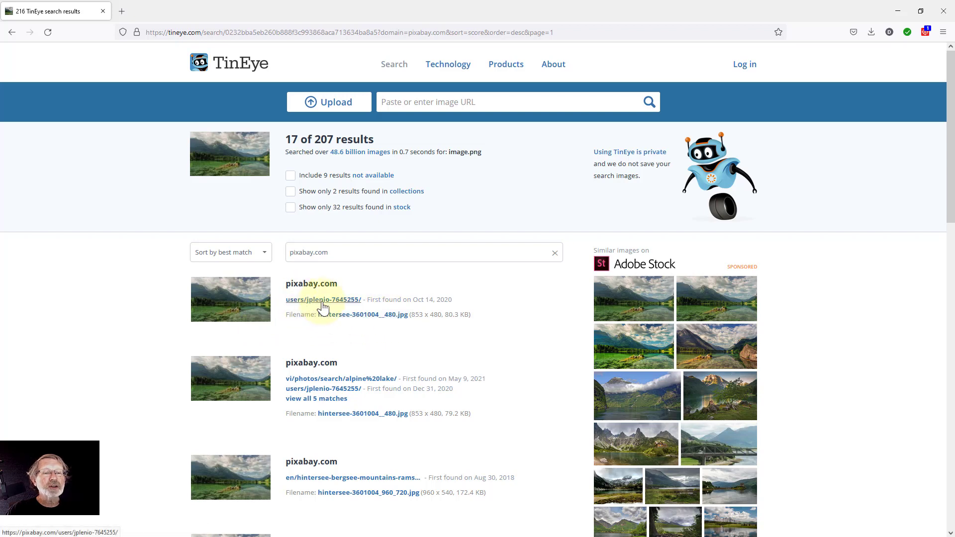
click(322, 300)
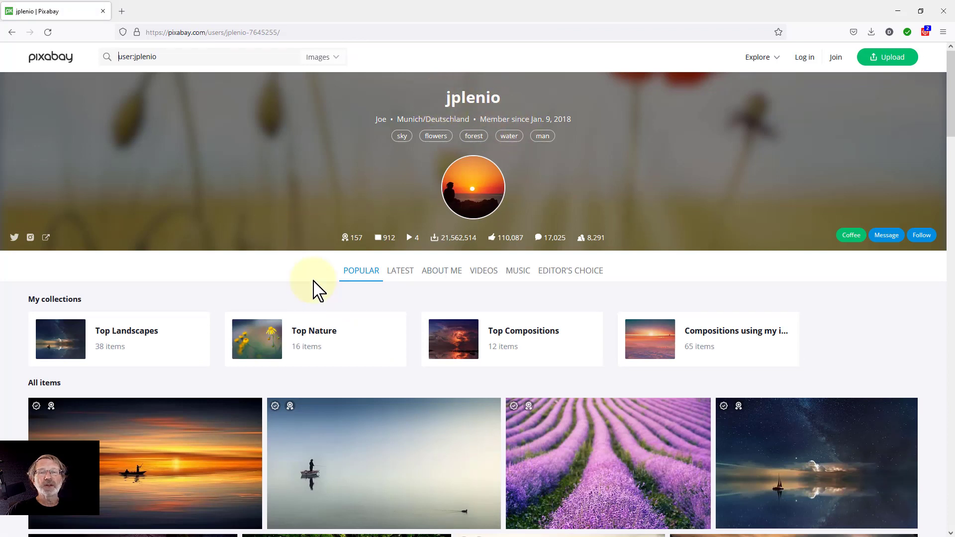
mouse_move(350, 341)
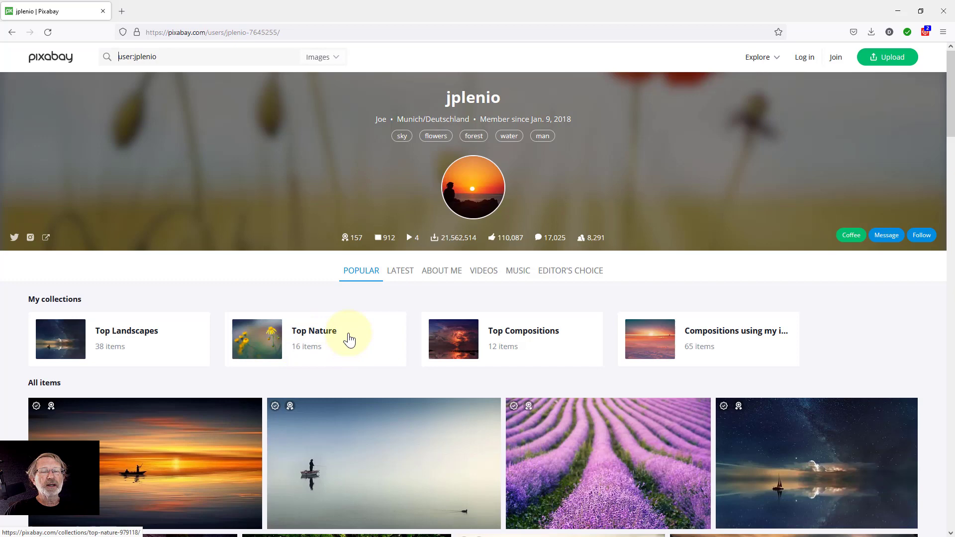
mouse_move(132, 115)
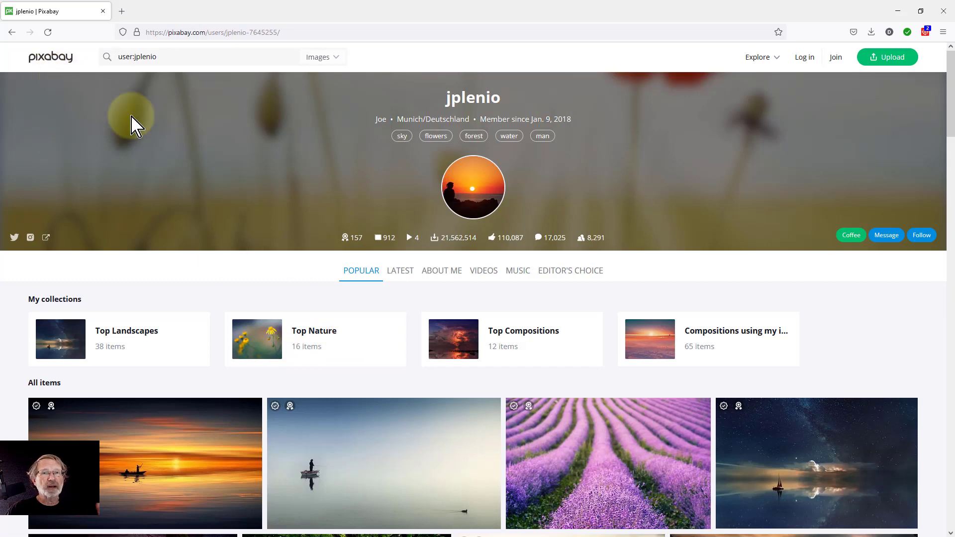
- Copy the image of jplenio's sunset ocean fishing boat photo from his profile
scroll(down, 3)
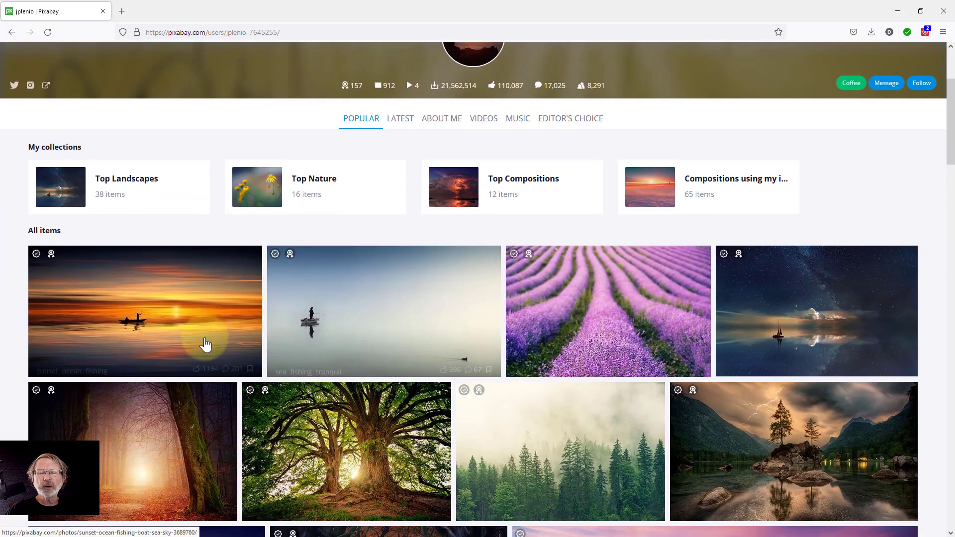
click(145, 311)
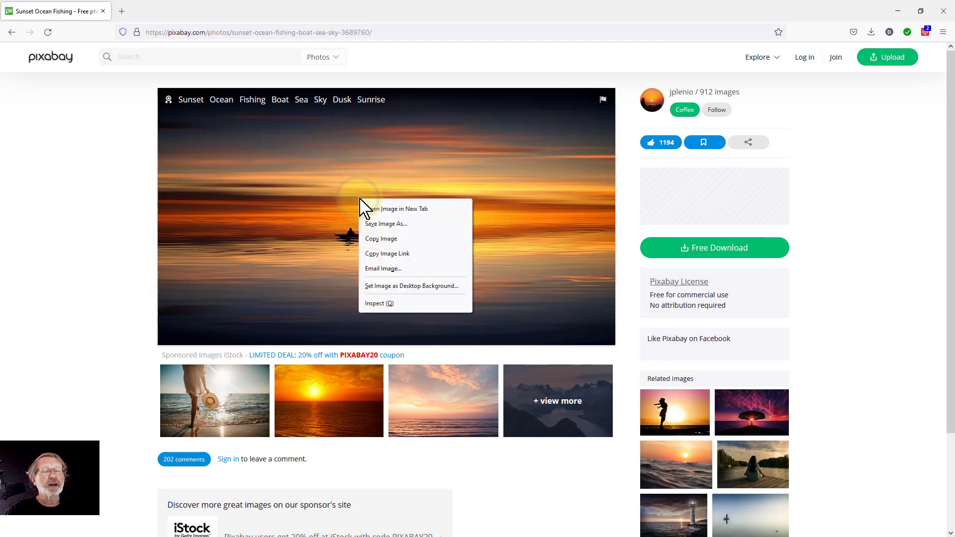
click(419, 299)
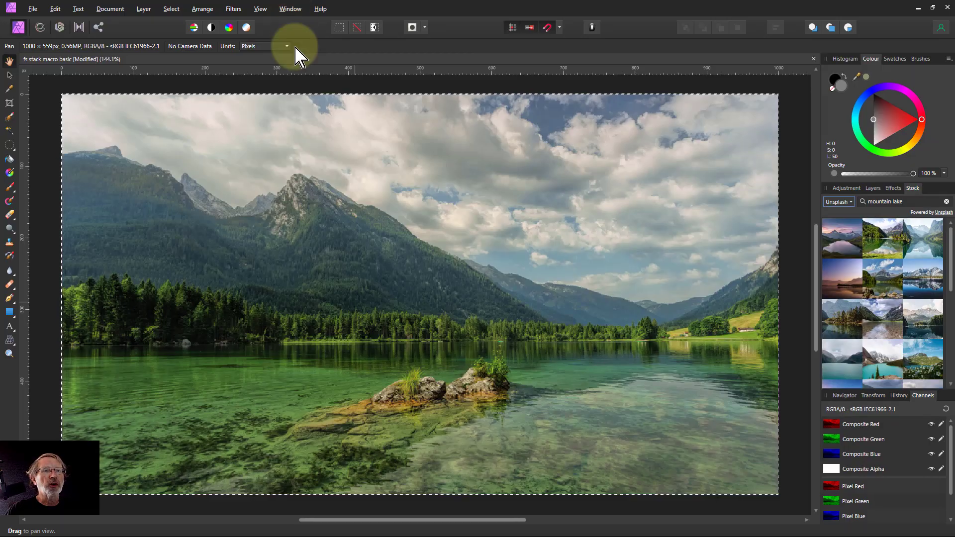
mouse_move(244, 318)
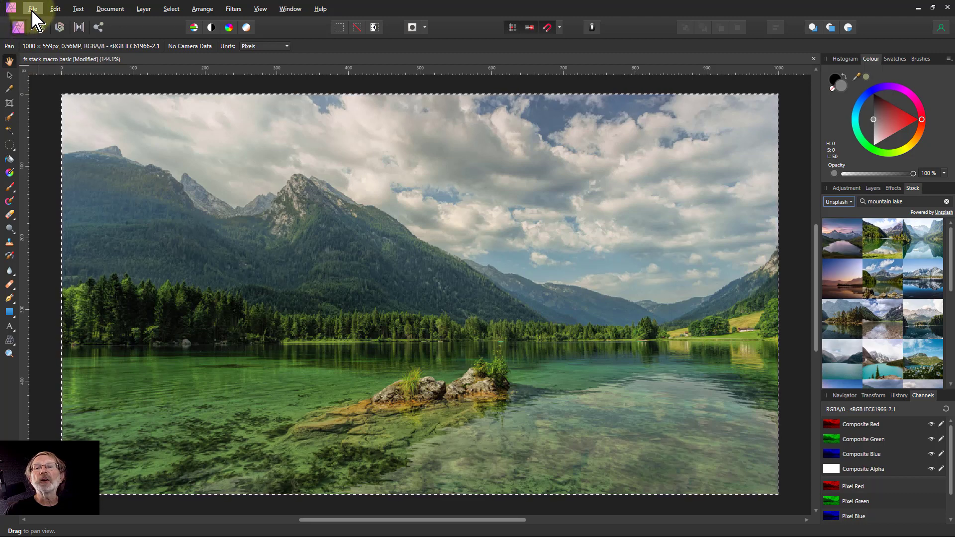
- Create a new document from the copied sunset image via New From Clipboard
click(32, 9)
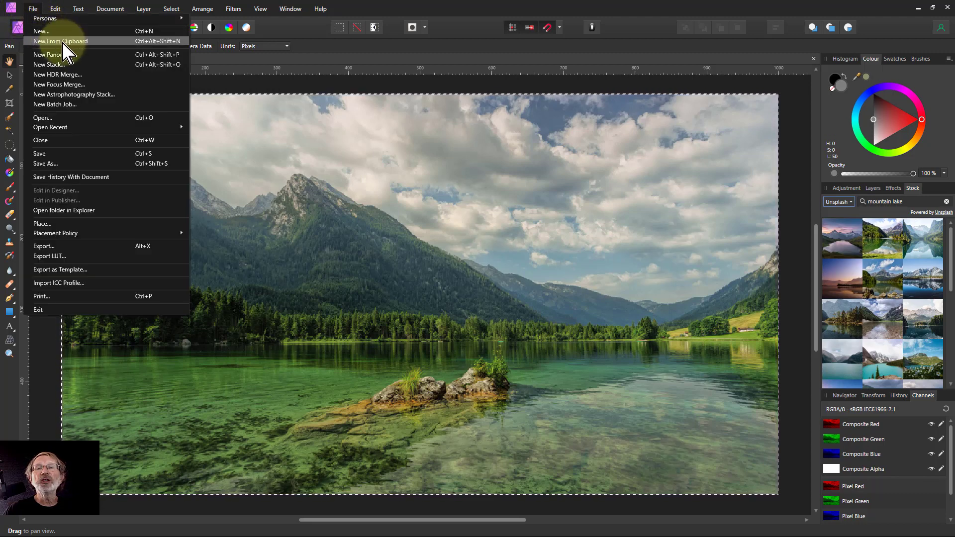
click(60, 41)
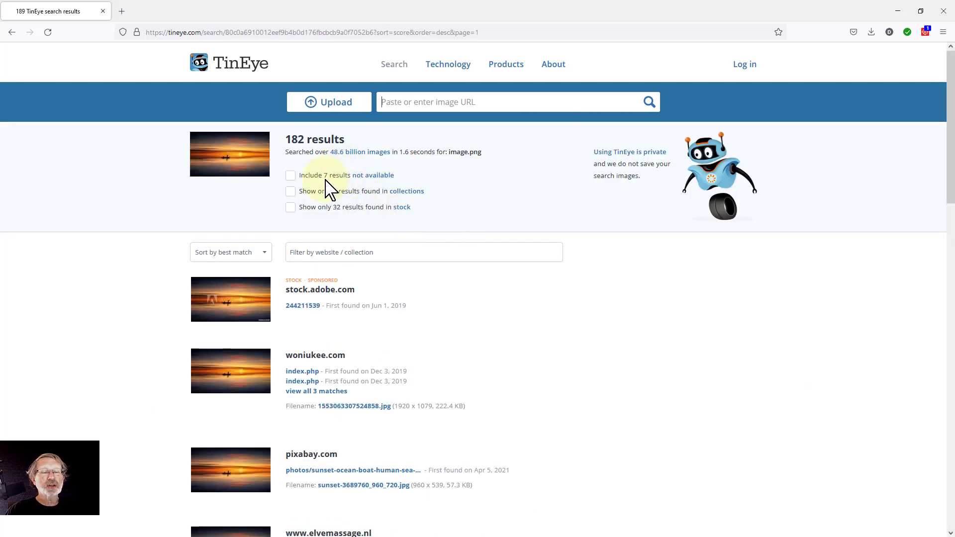
- Scroll the 182 sunset photo results down to the pixabay.com entry
scroll(down, 3)
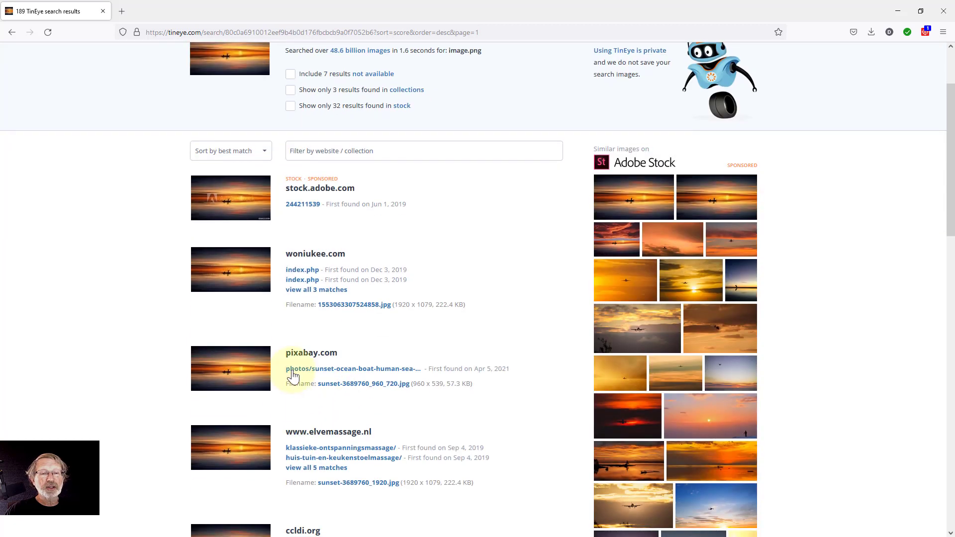
mouse_move(338, 371)
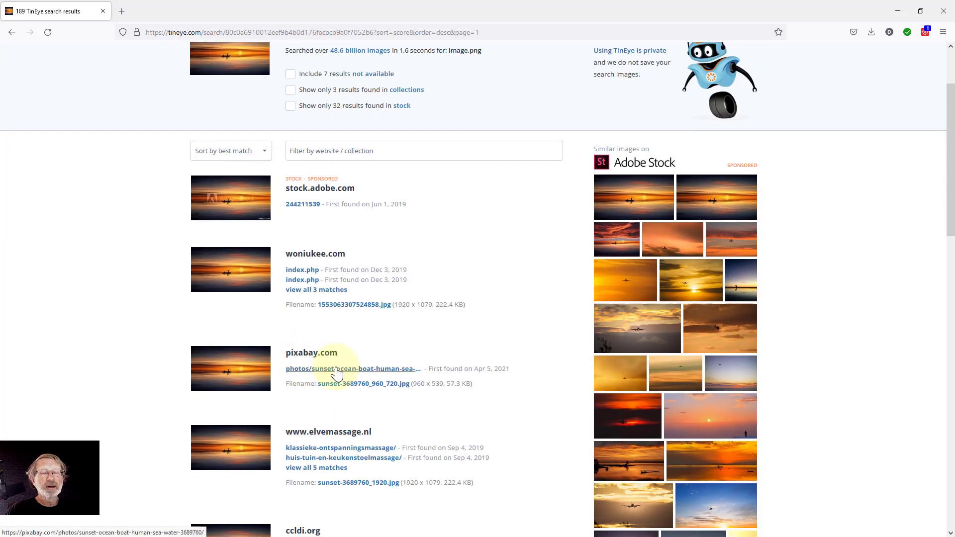
- Follow the pixabay.com photos/sunset-ocean-boat link to the Pixabay photo page
click(337, 371)
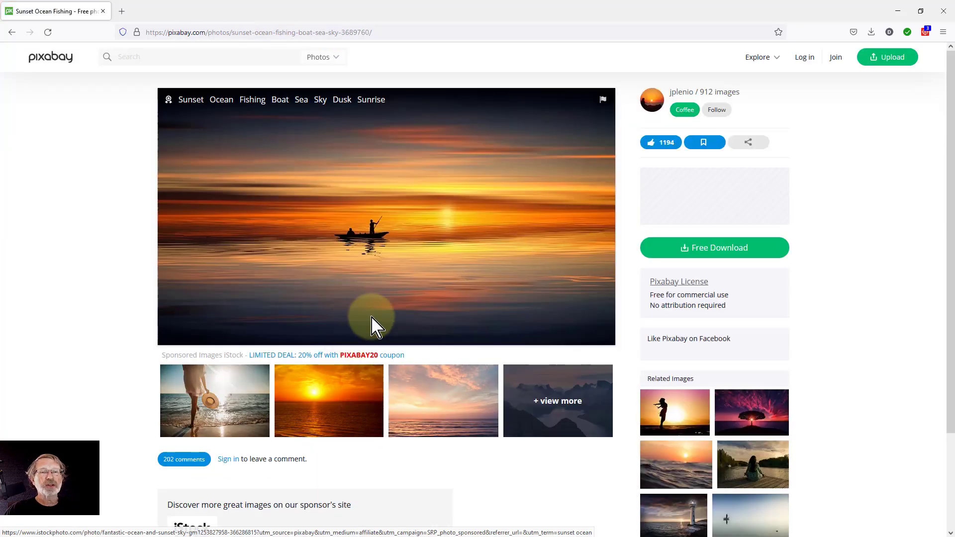
mouse_move(396, 302)
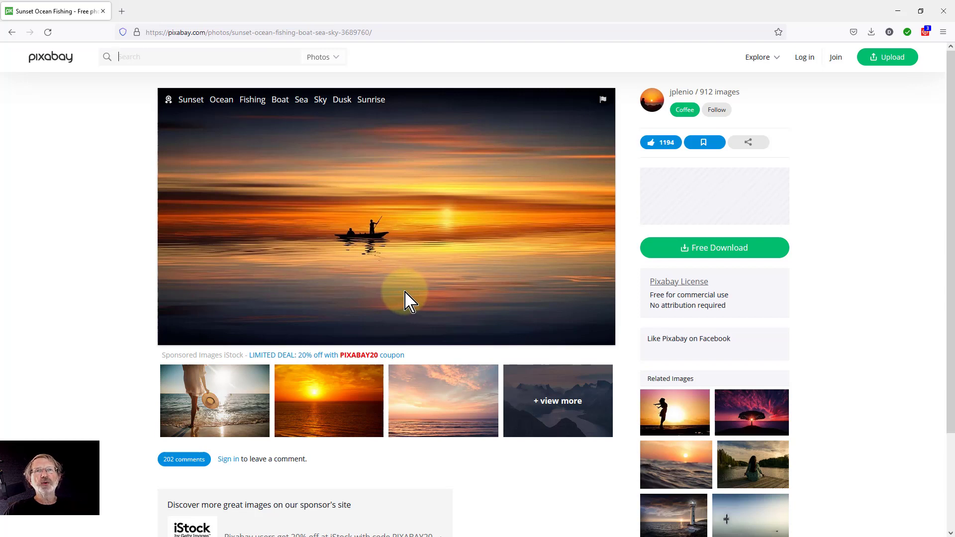
mouse_move(407, 297)
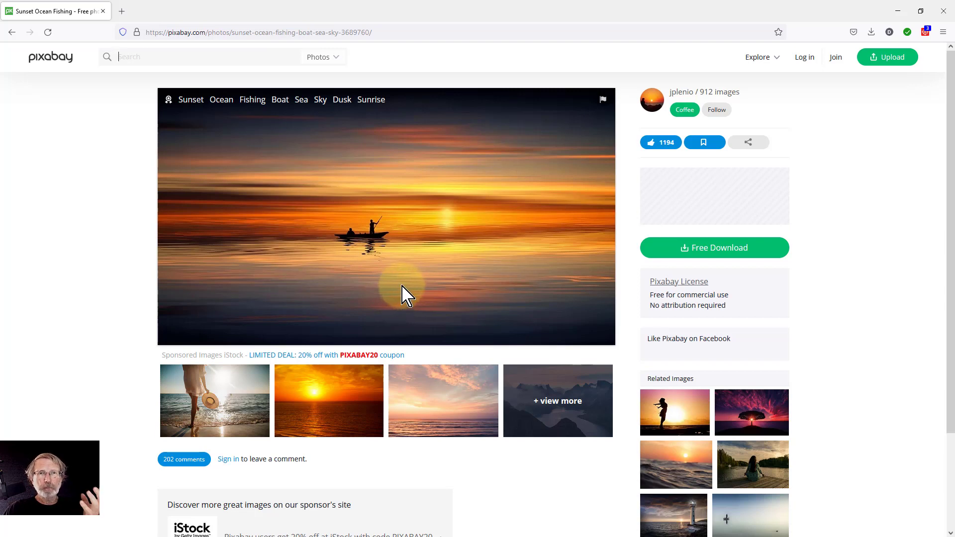